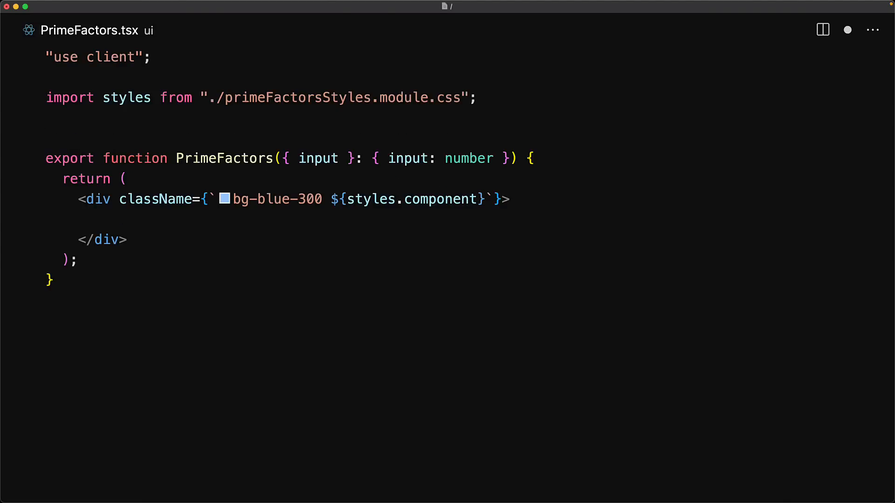
- Import primeFactorsAPI from './primeFactorsAPI' and add a primeFactorsAPI(input) call
type("import { primeFactorsAPI } from \"./primeFactorsAPI\";")
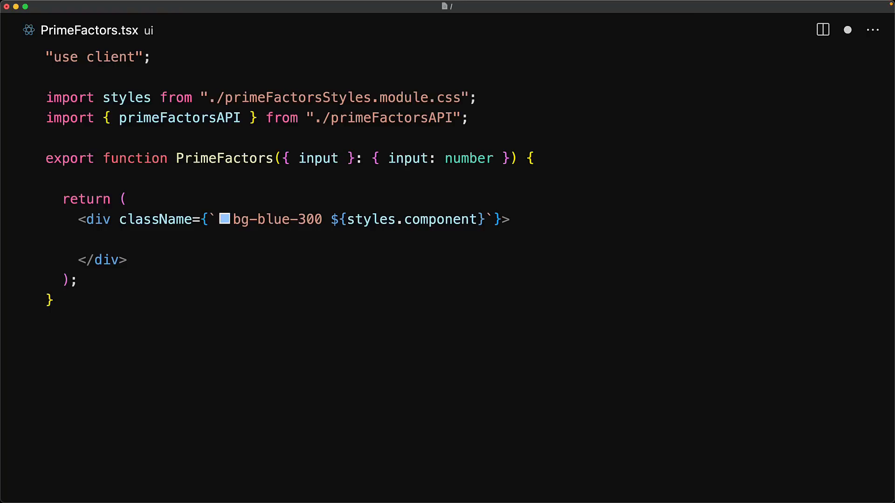
mouse_move(286, 419)
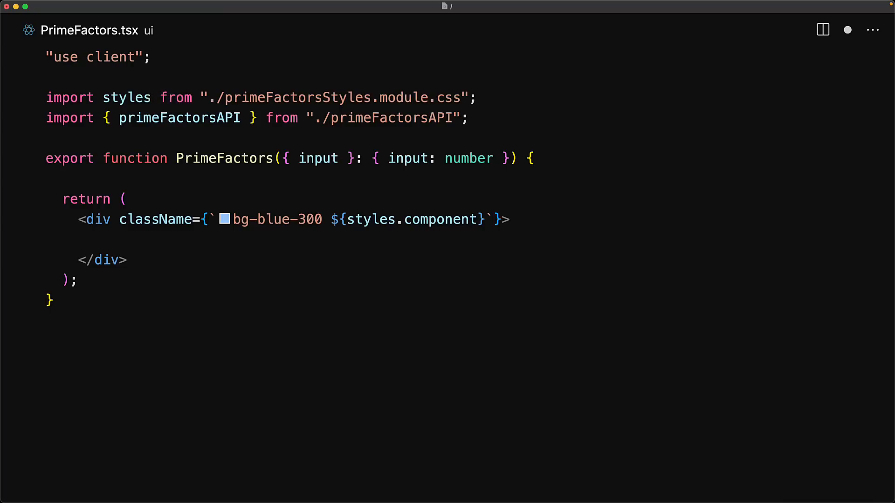
type("primeFactorsAPI(input);")
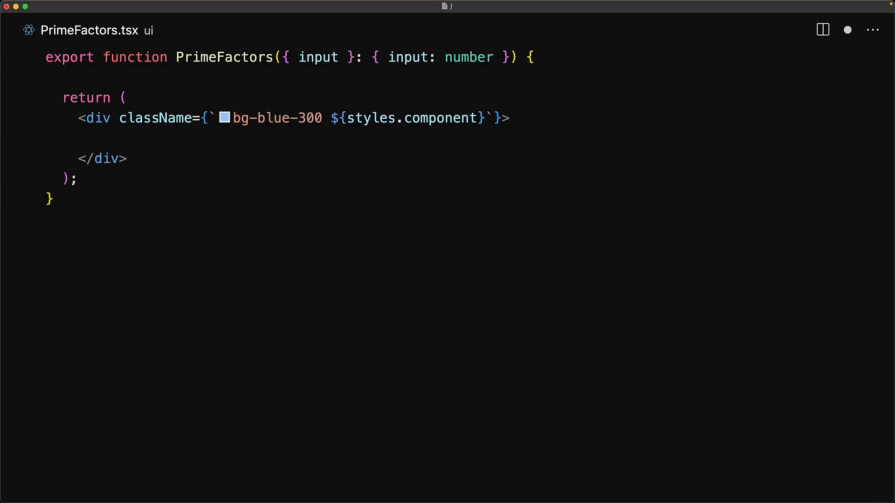
- Load factors into useState via useEffect and render 'Prime Factors: {factor1} x {factor2}'
type("const [factors, factorsSet] = useState<[number, number] | null>(null);")
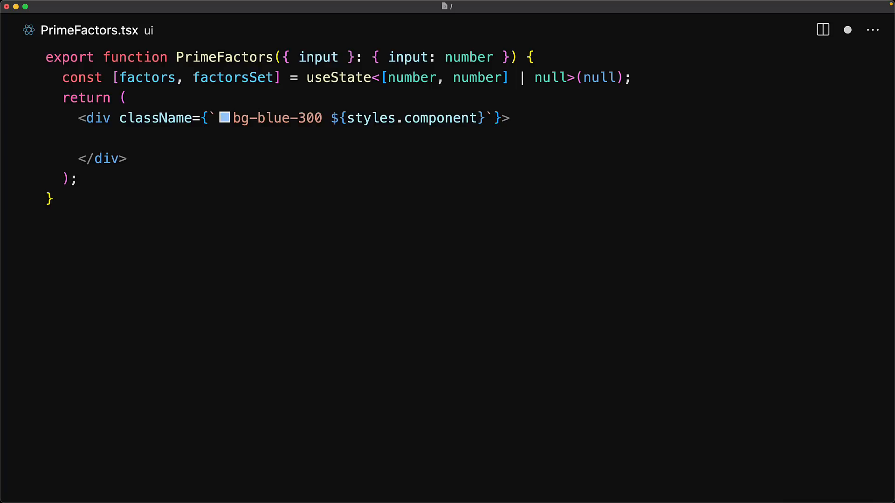
mouse_move(590, 112)
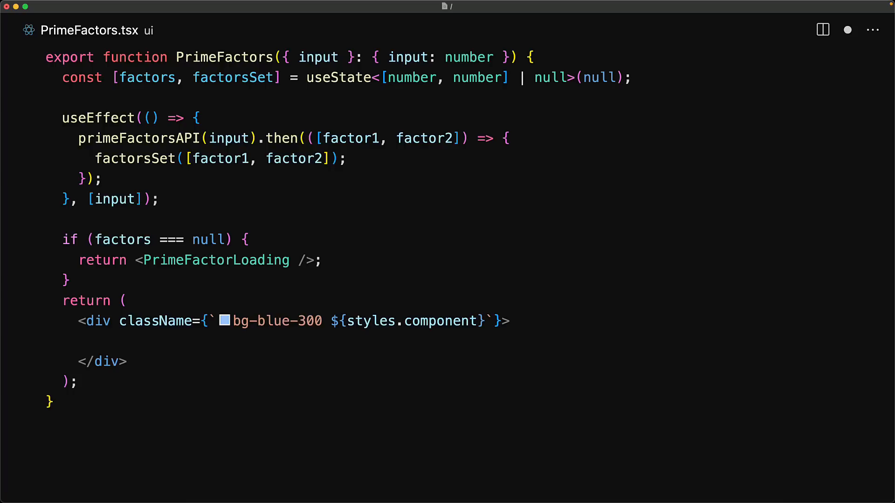
type("const [factor1, factor2] = factors;")
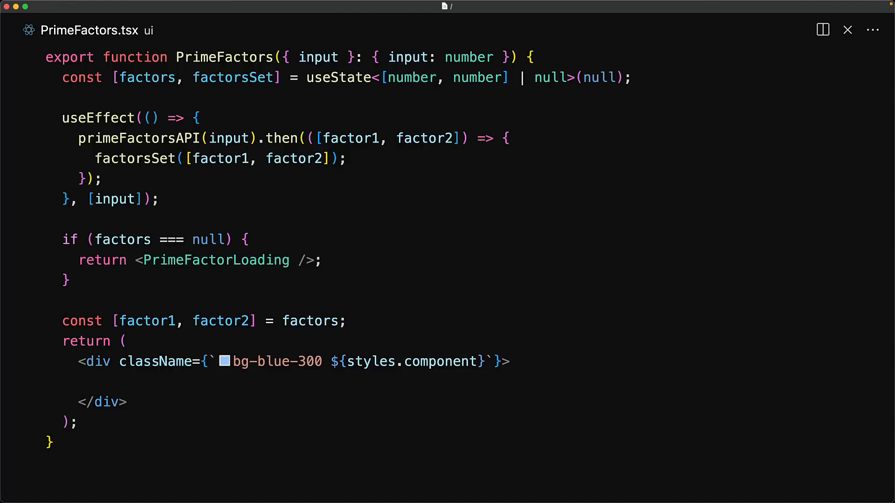
type("Prime Factors: {factor1} x {factor2}")
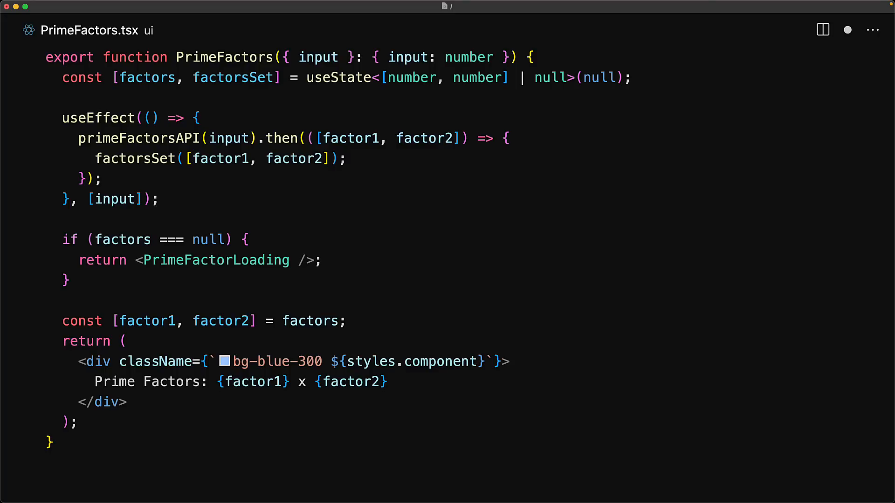
left_click(847, 30)
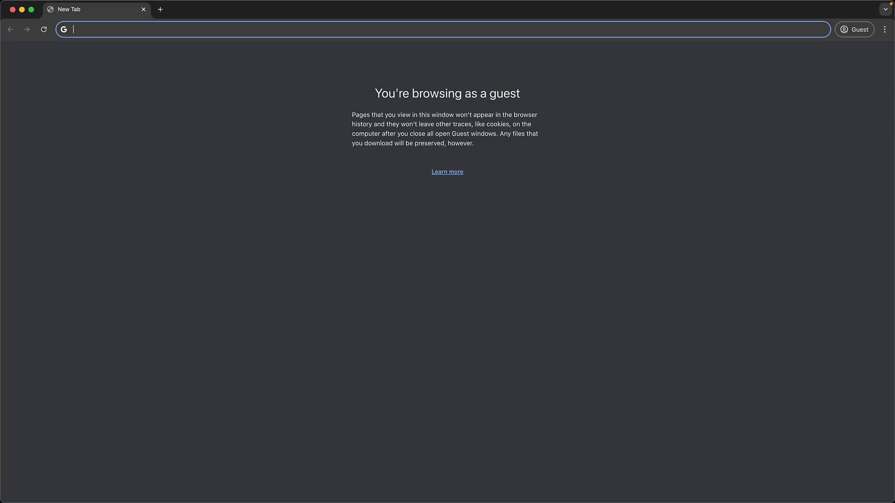
- Open localhost:3000 in Chrome to view the prime factors page
type("localhost:3000")
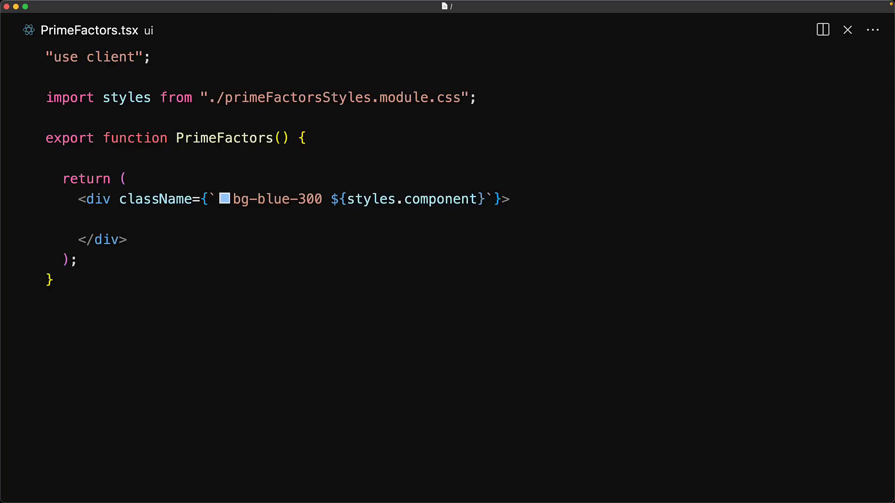
- Import use, unpack [factor1, factor2] = use(promise), and render 'Prime Factors: {factor1} x {factor2}'
type("import { use } from \"react\";")
type("{ promise }: { promise: Promise<[number, number]> ")
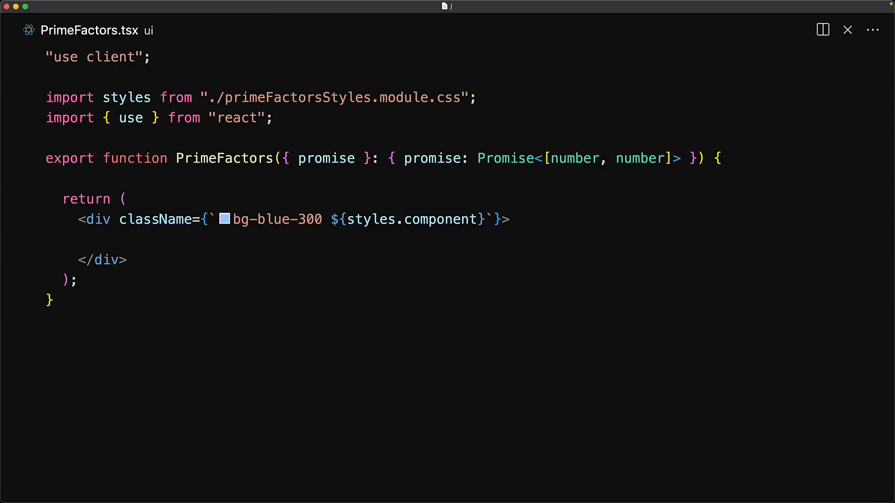
type("const")
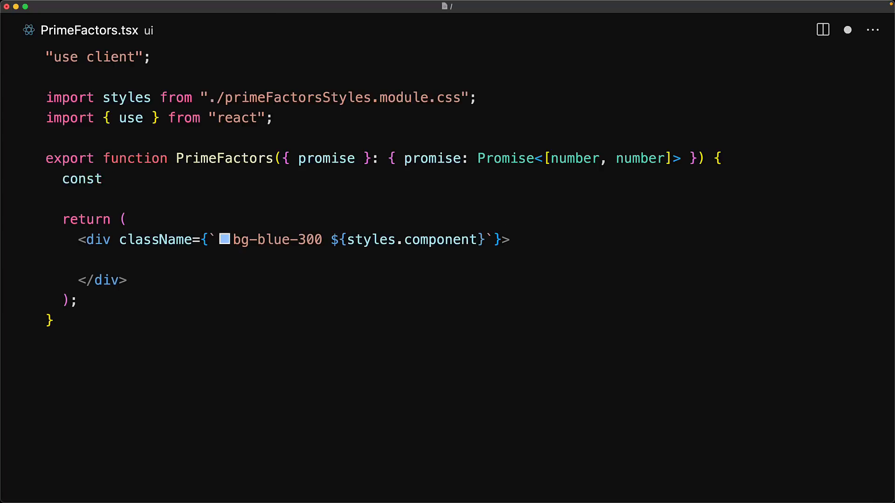
type("[factor1, factor2] = use(promise);")
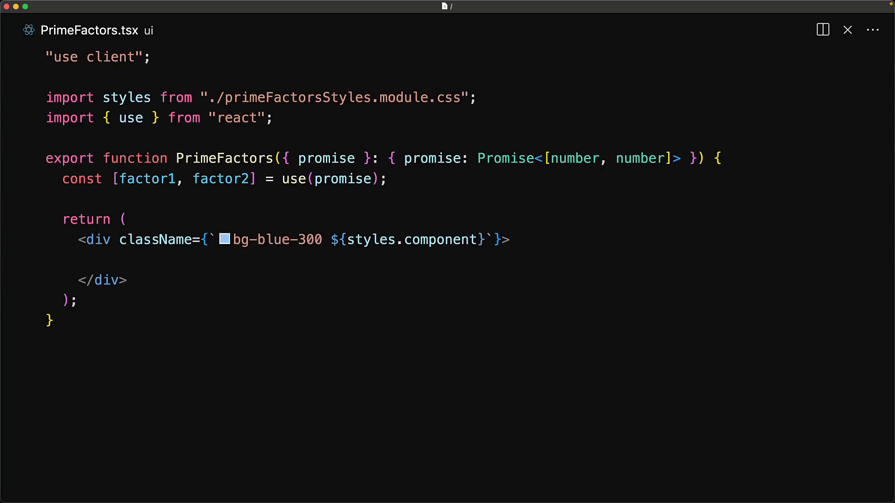
type("Prime Factors: {factor1} x {factor2}")
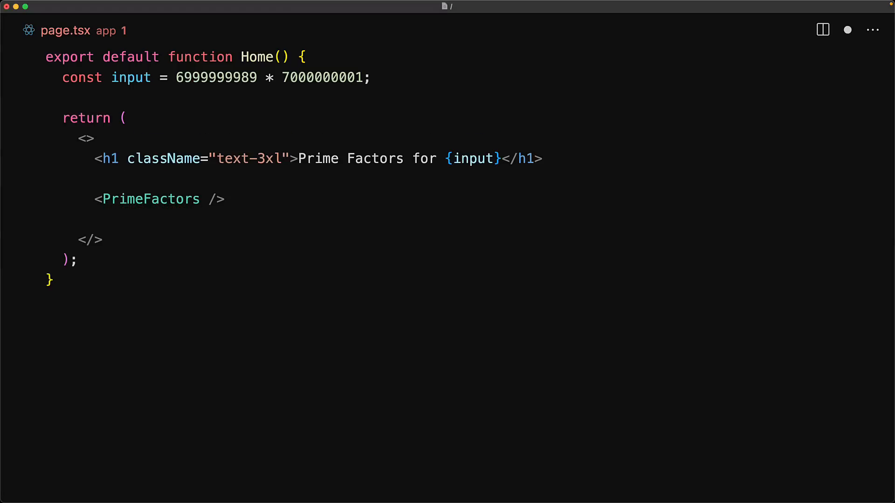
- Create promise from primeFactorsAPI(input), wrap PrimeFactors in Suspense, and reload localhost:3000
type("const promise = primeFactorsAPI(input);")
type("promise={promise}")
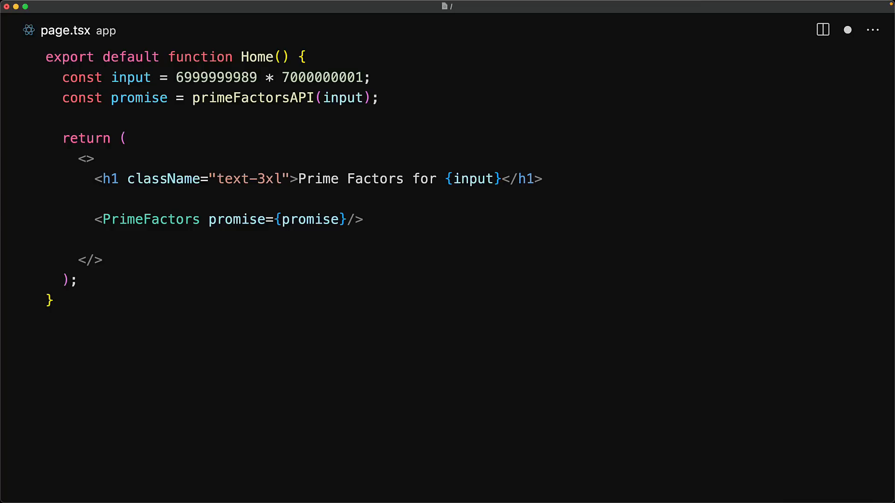
mouse_move(150, 101)
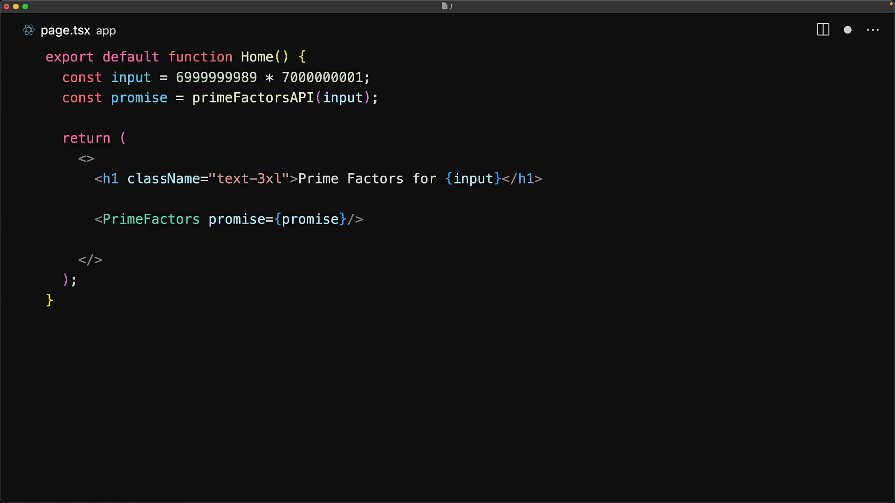
type("<Suspense fallba")
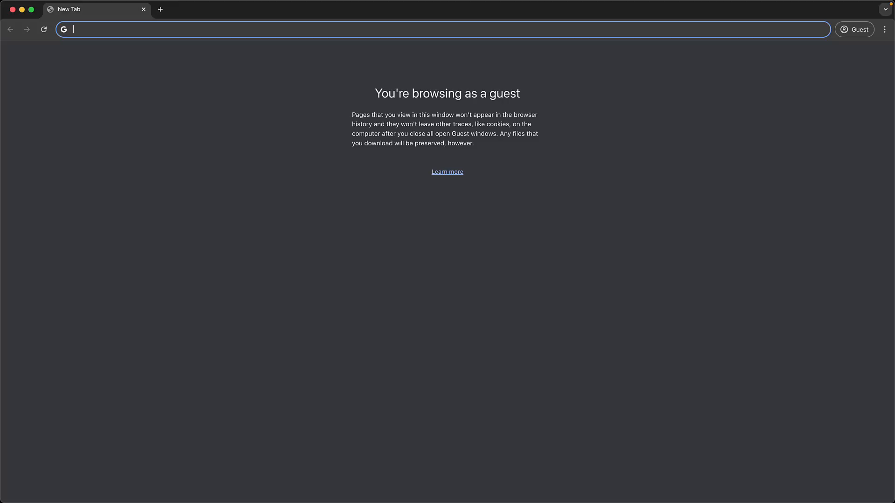
type("localhost:3000")
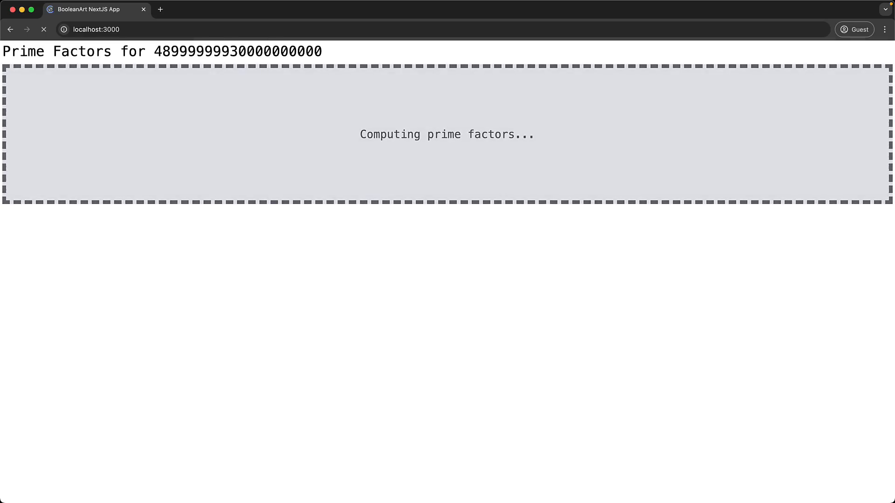